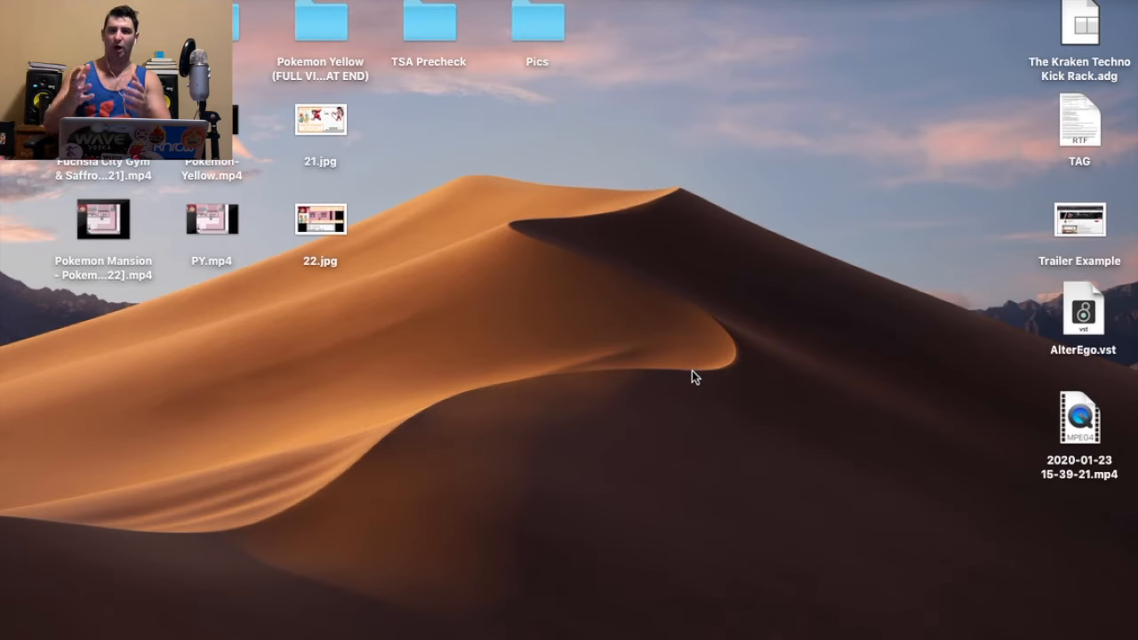
pyautogui.moveTo(674, 384)
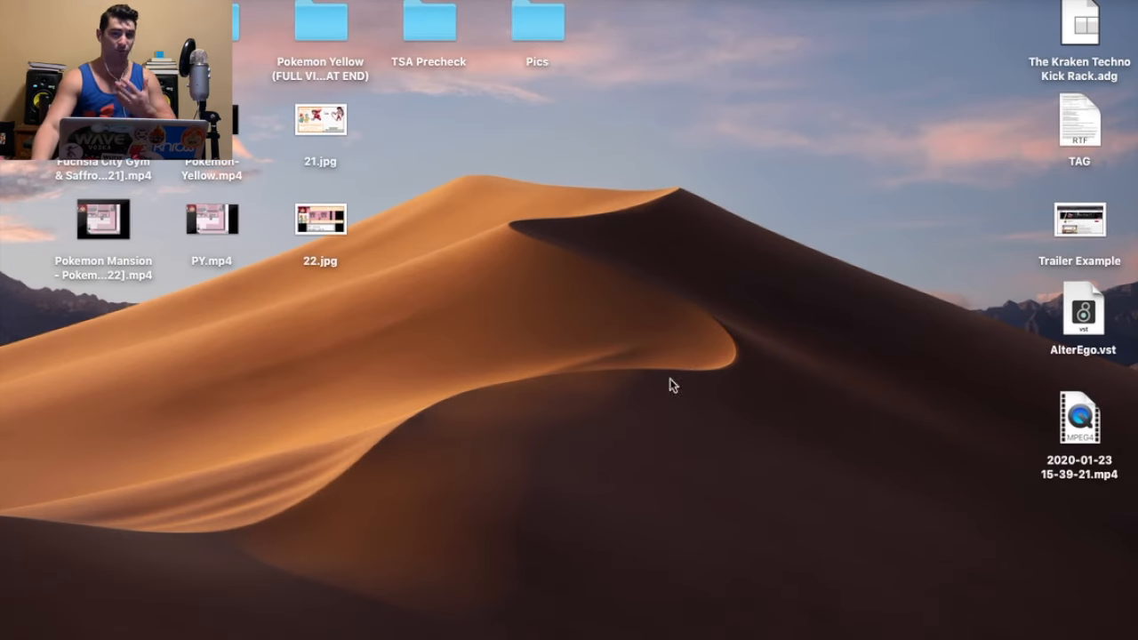
# - Select the AlterEgo.vst plugin file on the desktop
pyautogui.click(1081, 317)
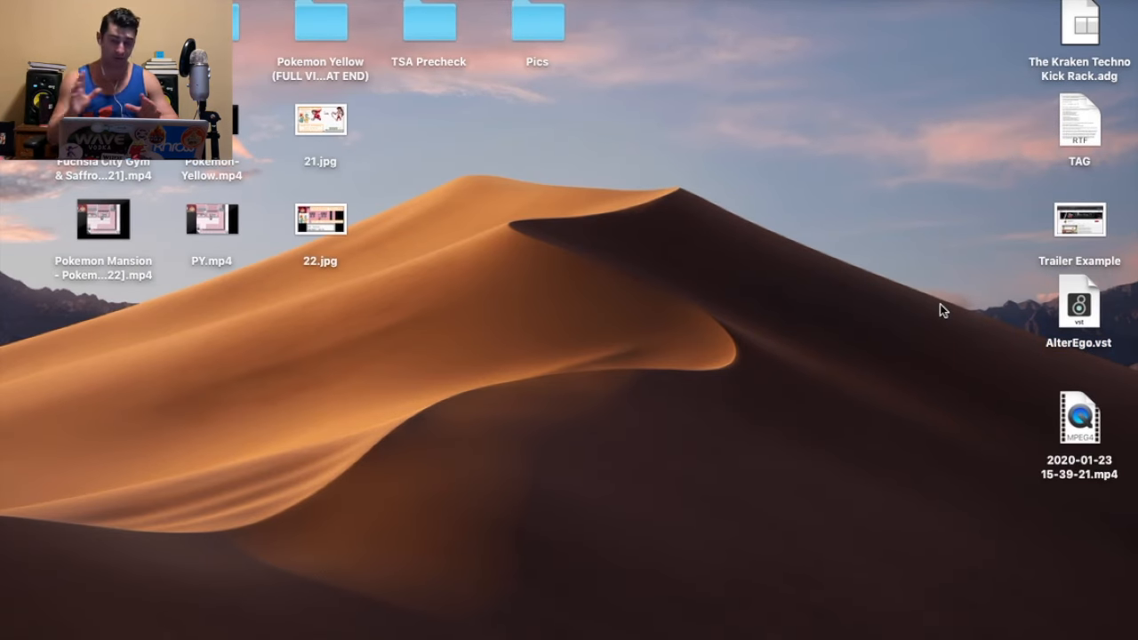
pyautogui.click(1078, 311)
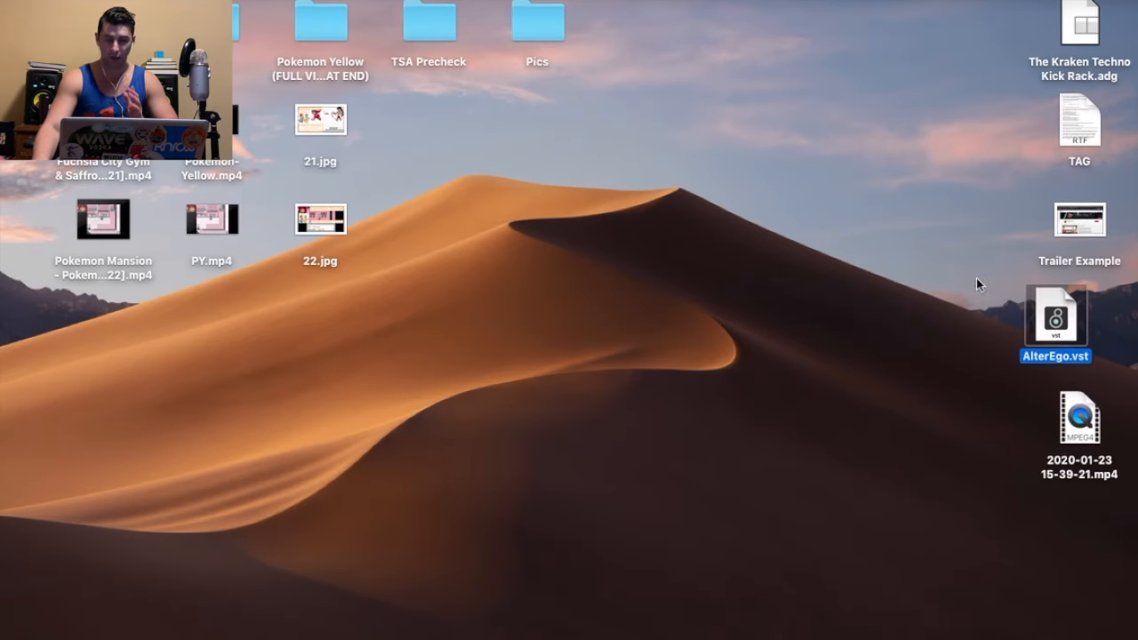
pyautogui.moveTo(208, 636)
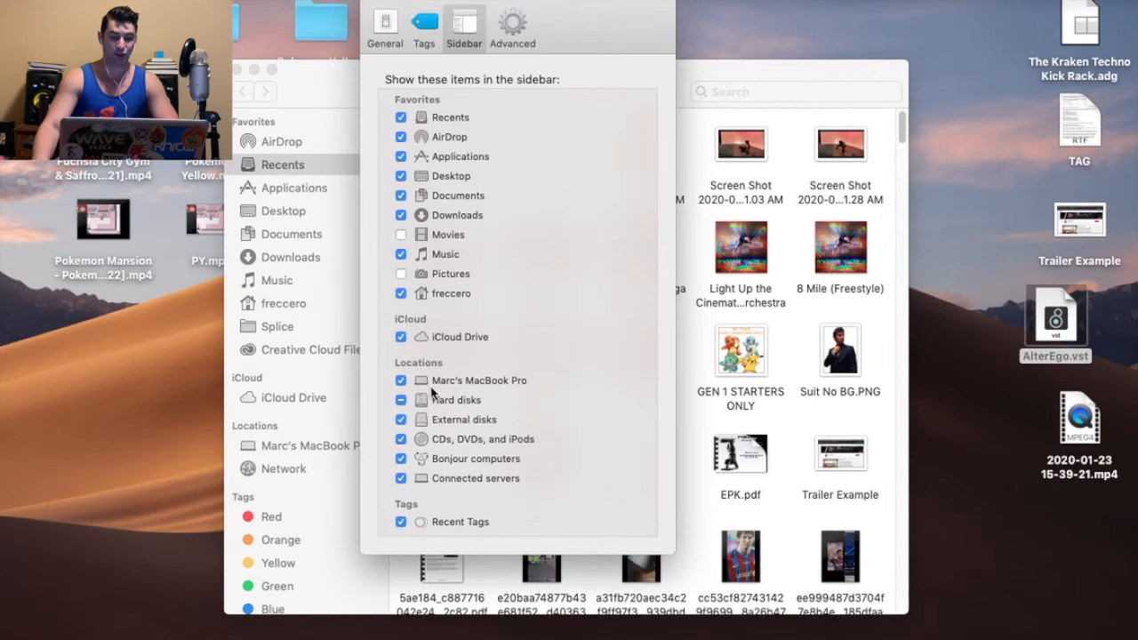
pyautogui.moveTo(490, 387)
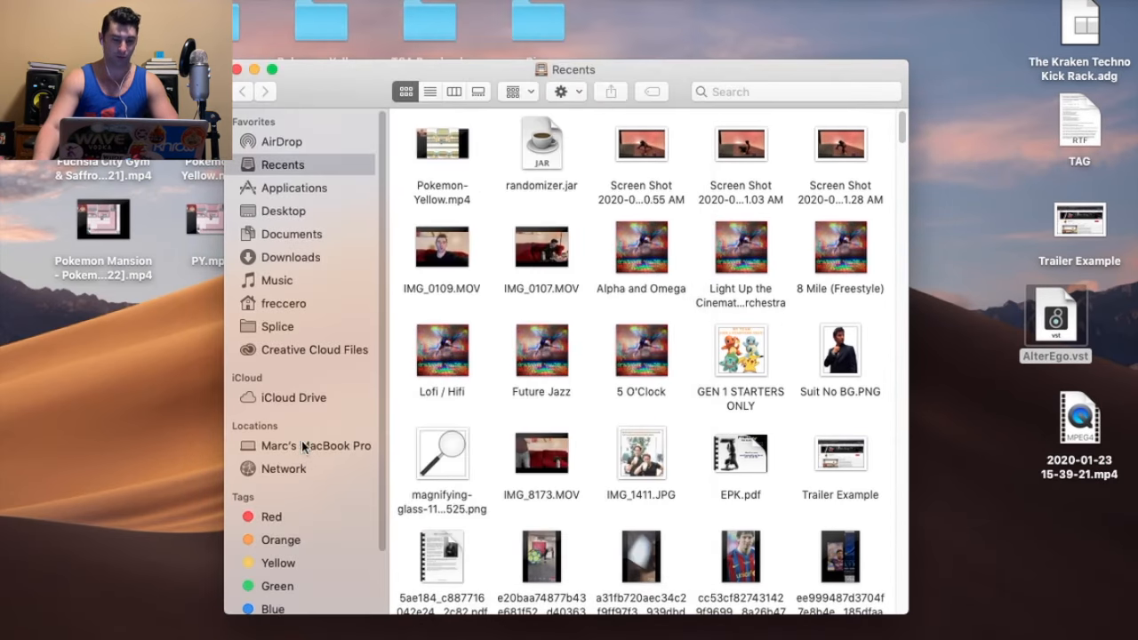
# - Show the MacBook Pro's top-level drives and open Macintosh HD
pyautogui.click(315, 446)
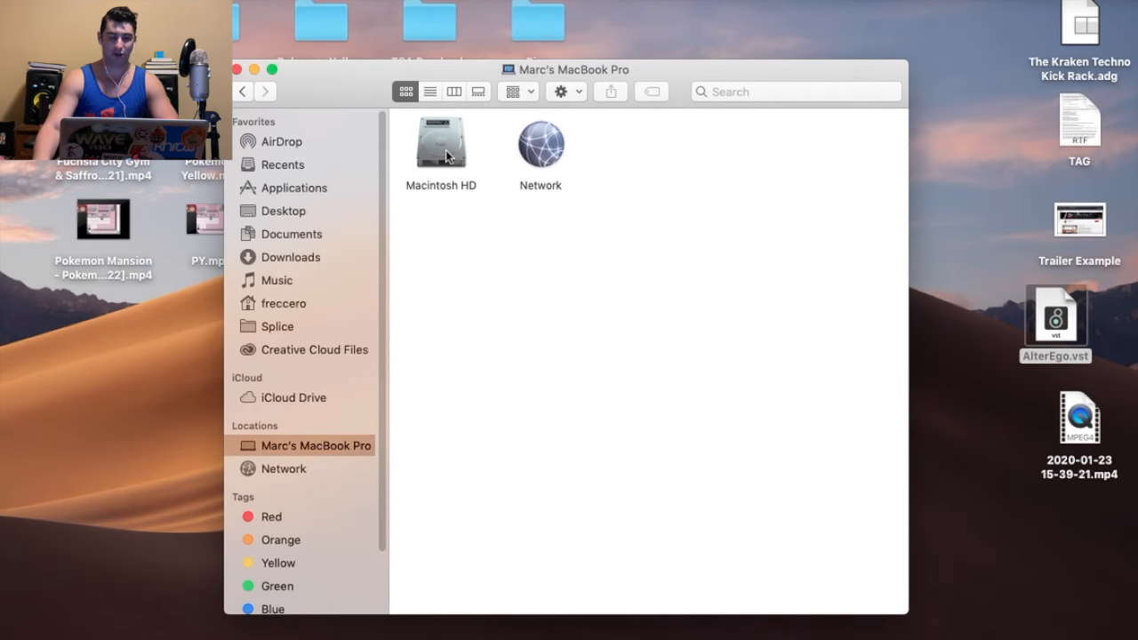
pyautogui.doubleClick(440, 142)
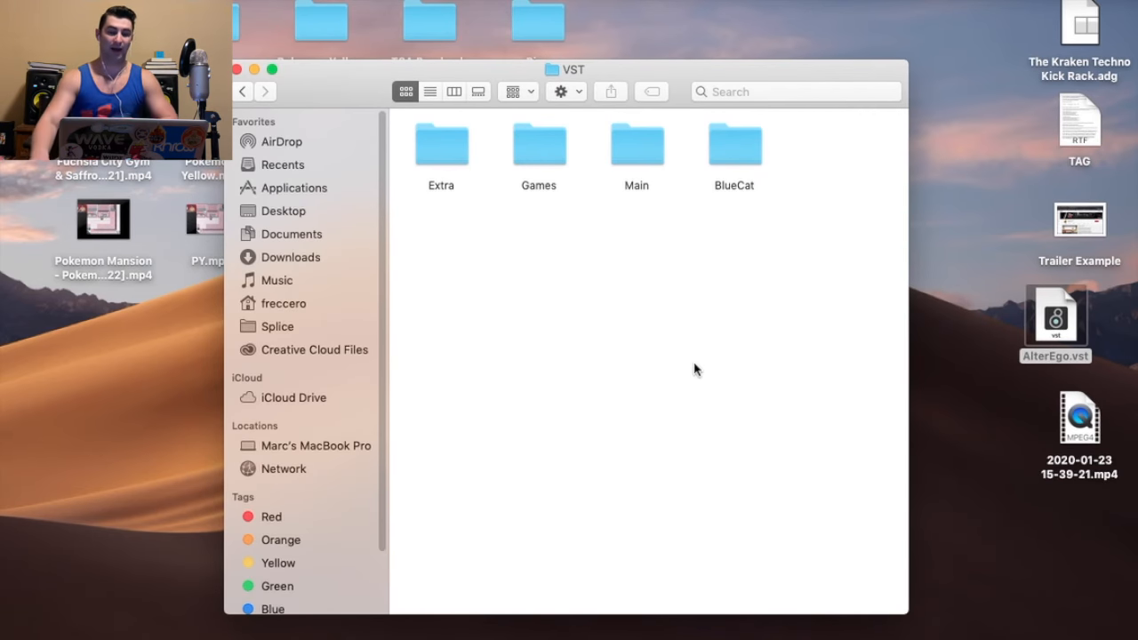
pyautogui.click(538, 146)
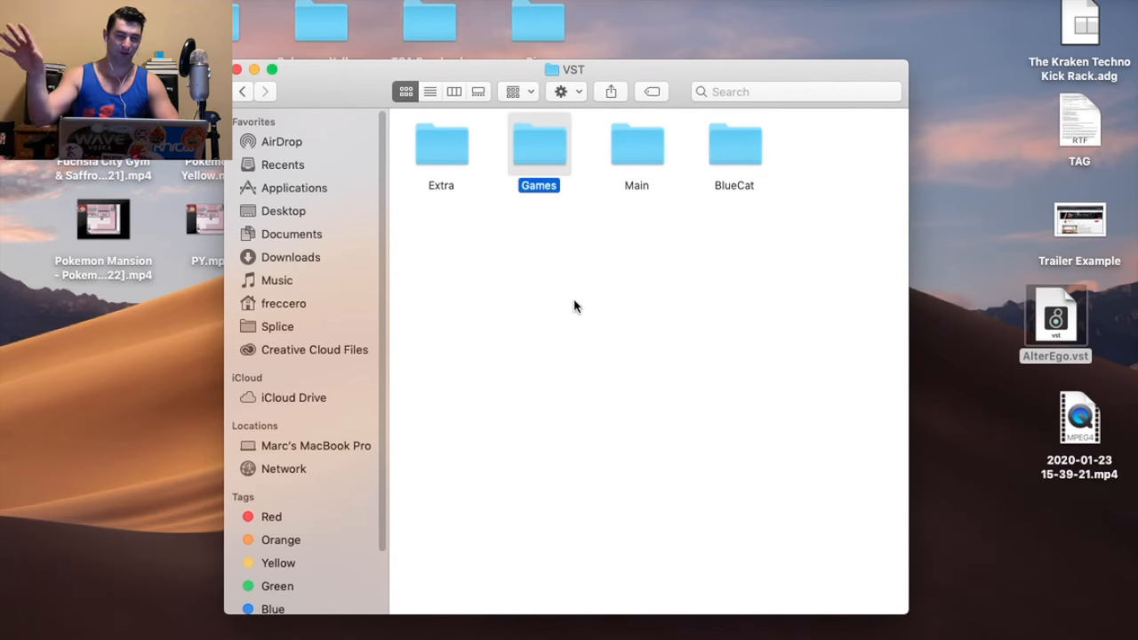
pyautogui.click(441, 147)
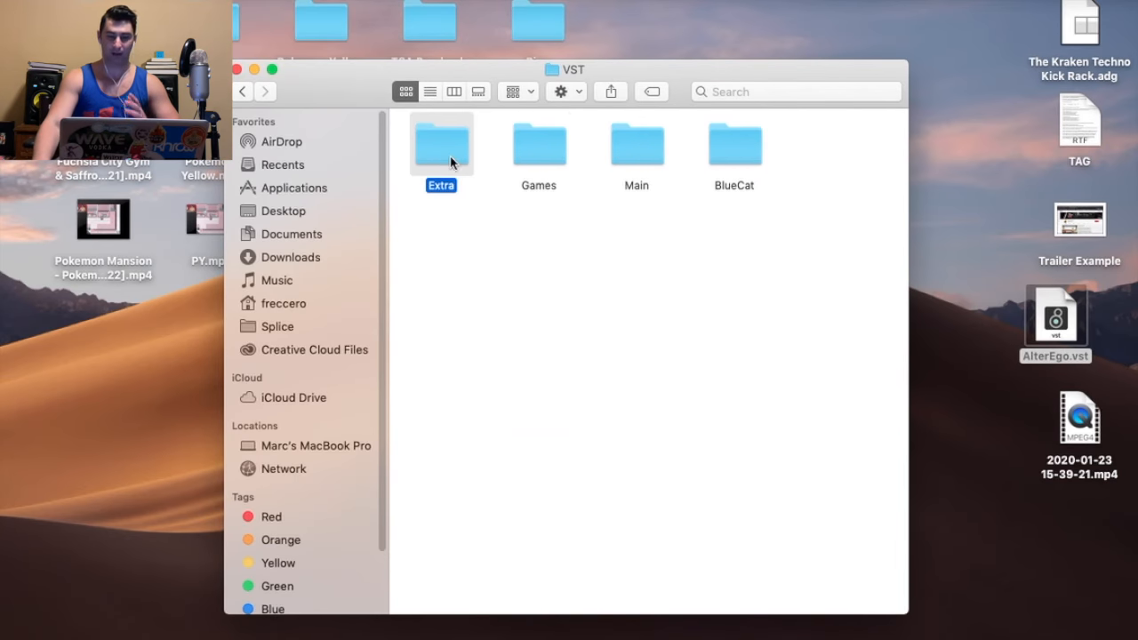
pyautogui.moveTo(561, 140)
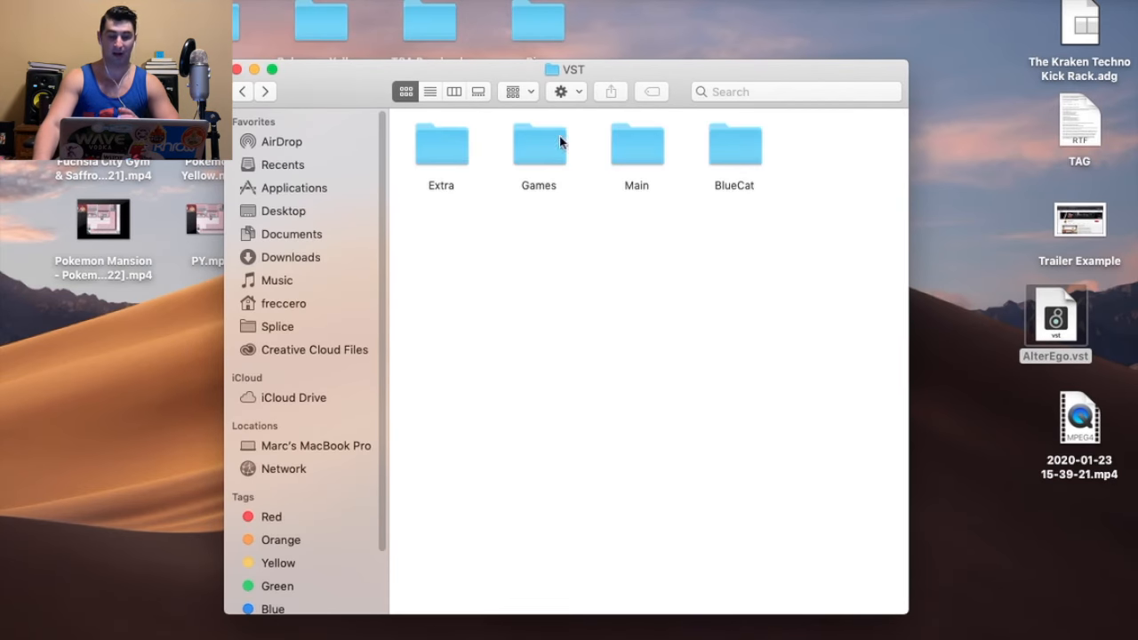
pyautogui.moveTo(680, 268)
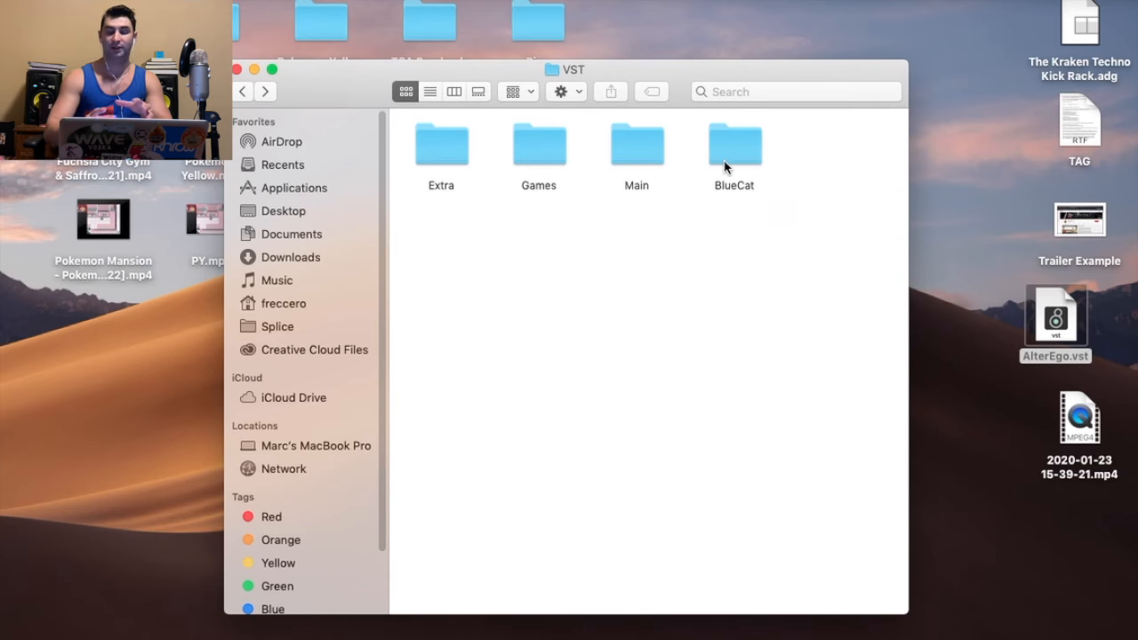
pyautogui.moveTo(706, 236)
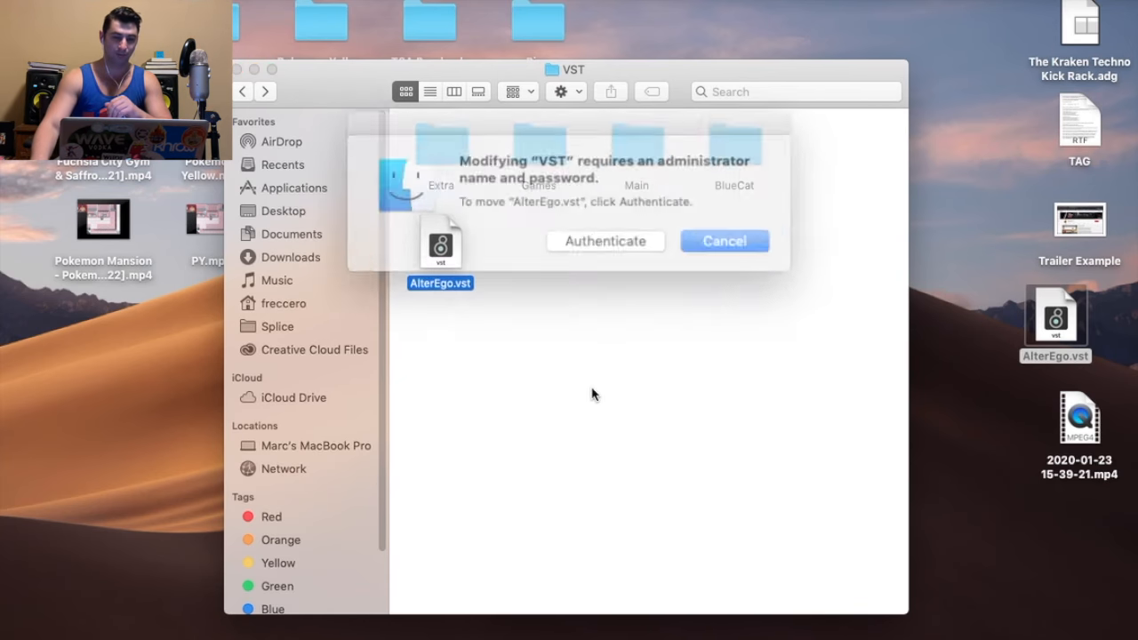
# - Authenticate as administrator to move AlterEgo.vst into the VST folder
pyautogui.click(724, 241)
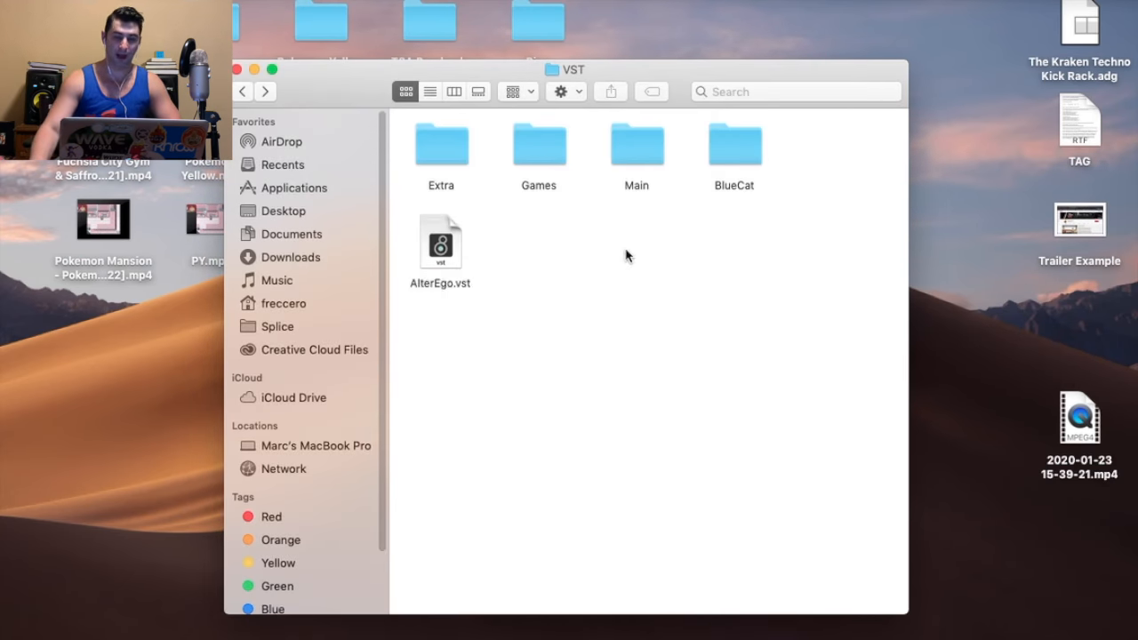
pyautogui.moveTo(681, 358)
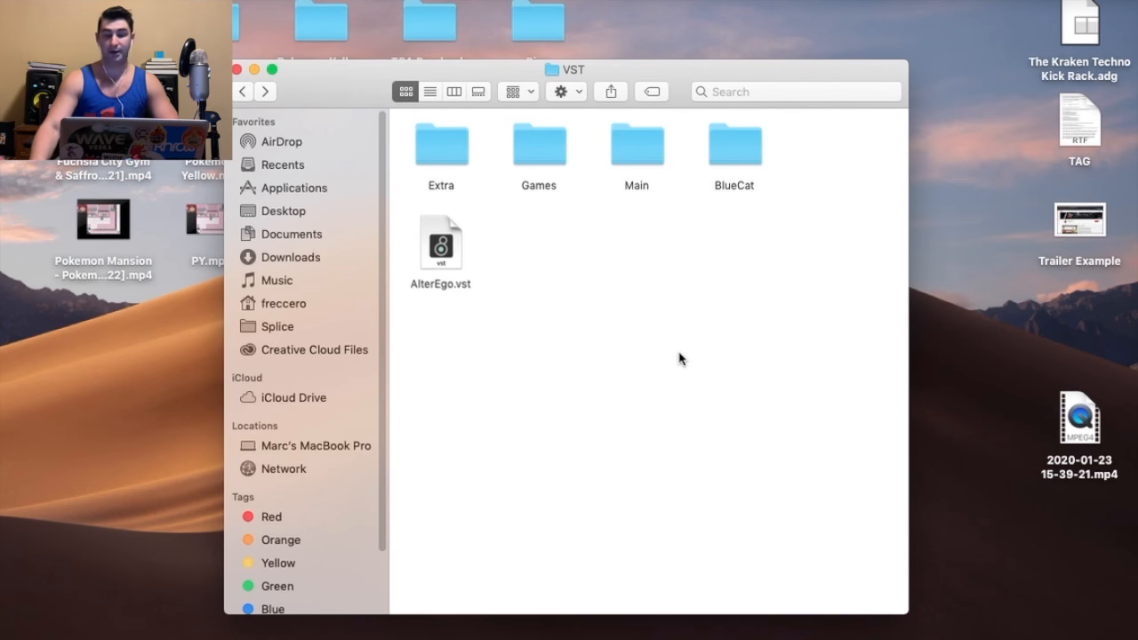